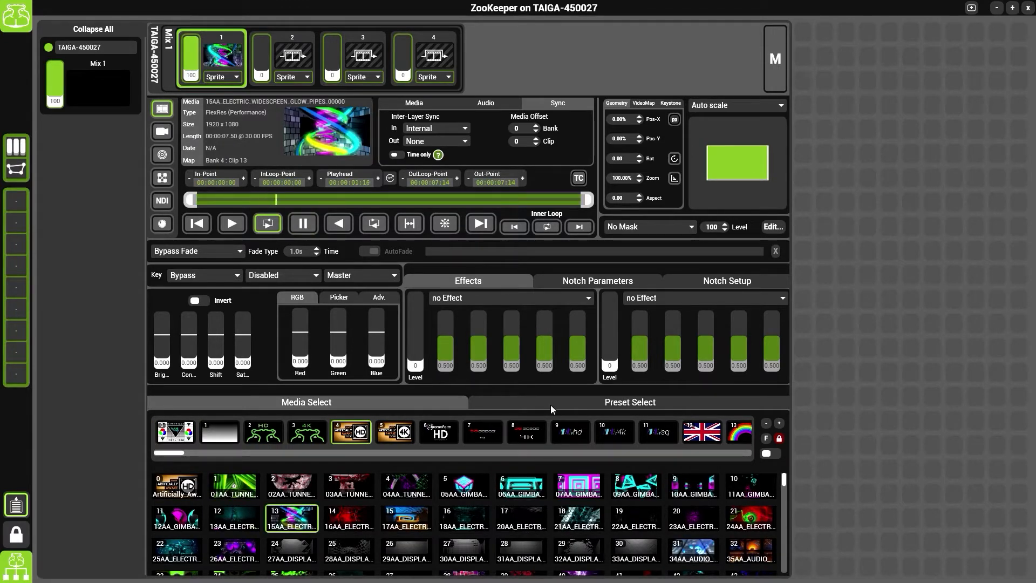
Apply an LED effect at level 100 with higher density and green pulled down.
{"action": "left_click", "coordinate": [628, 402]}
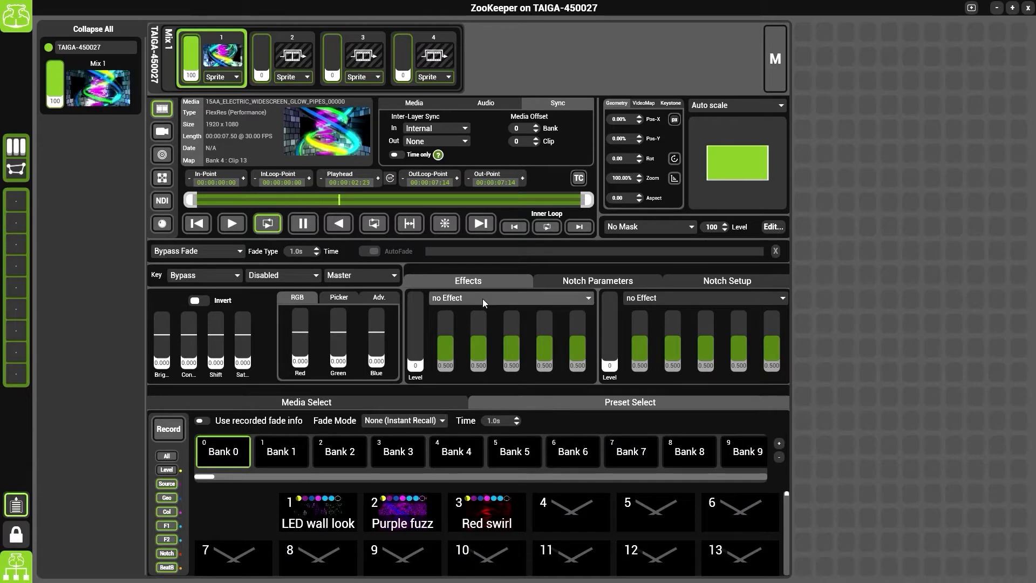
{"action": "left_click", "coordinate": [509, 298]}
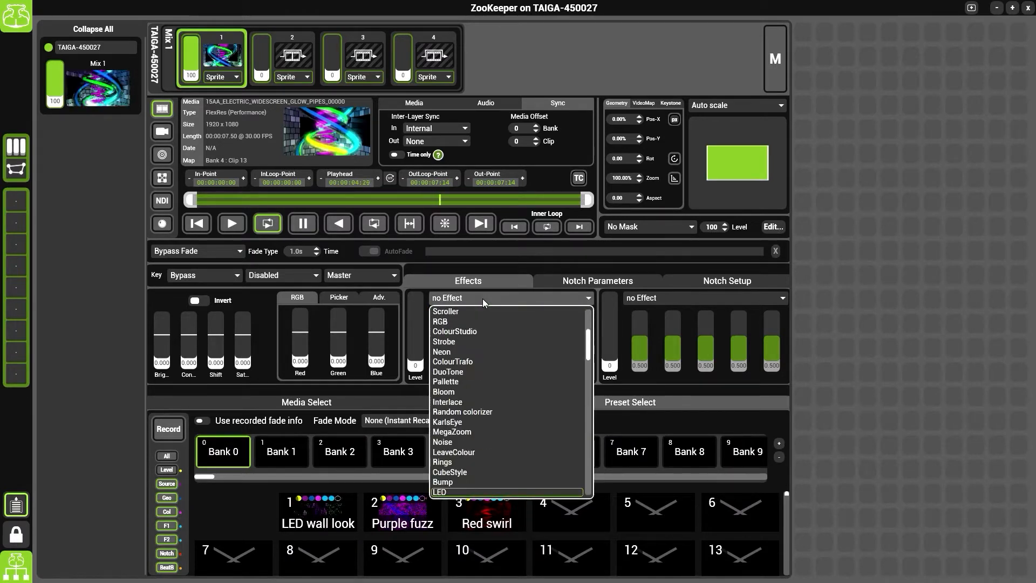
{"action": "left_click", "coordinate": [439, 492]}
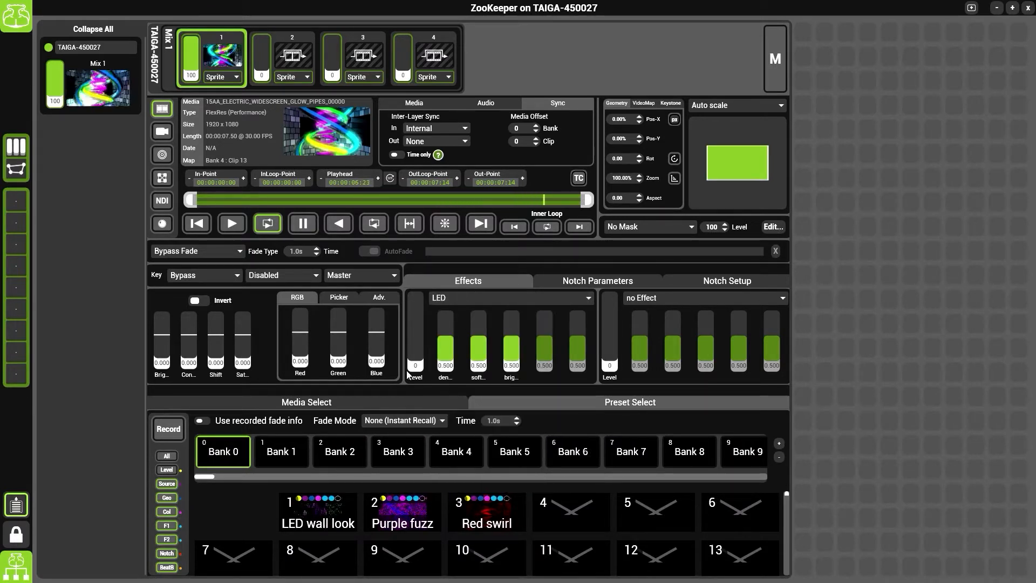
{"action": "left_click_drag", "start_coordinate": [415, 360], "coordinate": [415, 304]}
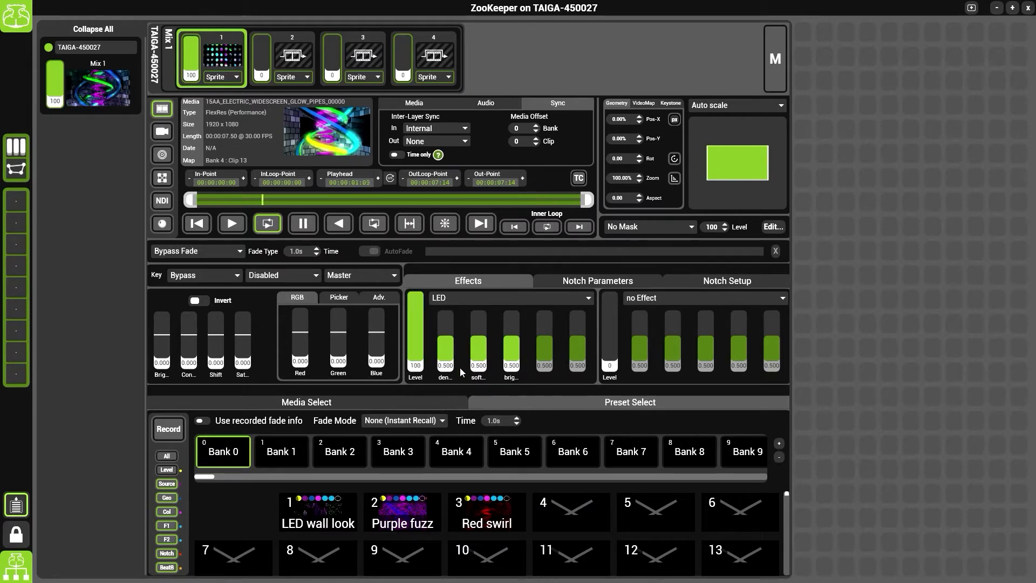
{"action": "left_click_drag", "start_coordinate": [445, 370], "coordinate": [445, 330]}
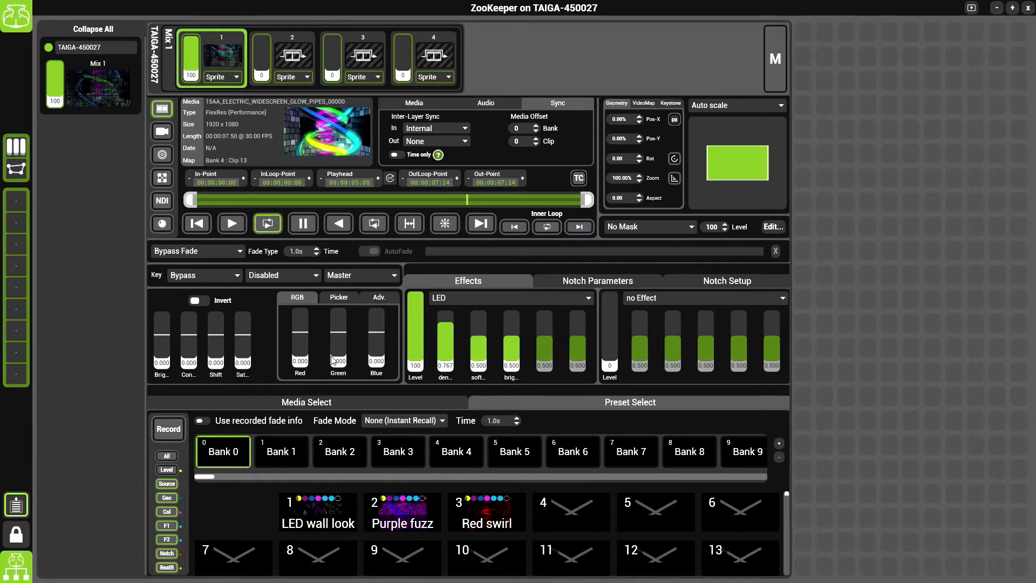
{"action": "left_click_drag", "start_coordinate": [338, 357], "coordinate": [338, 324]}
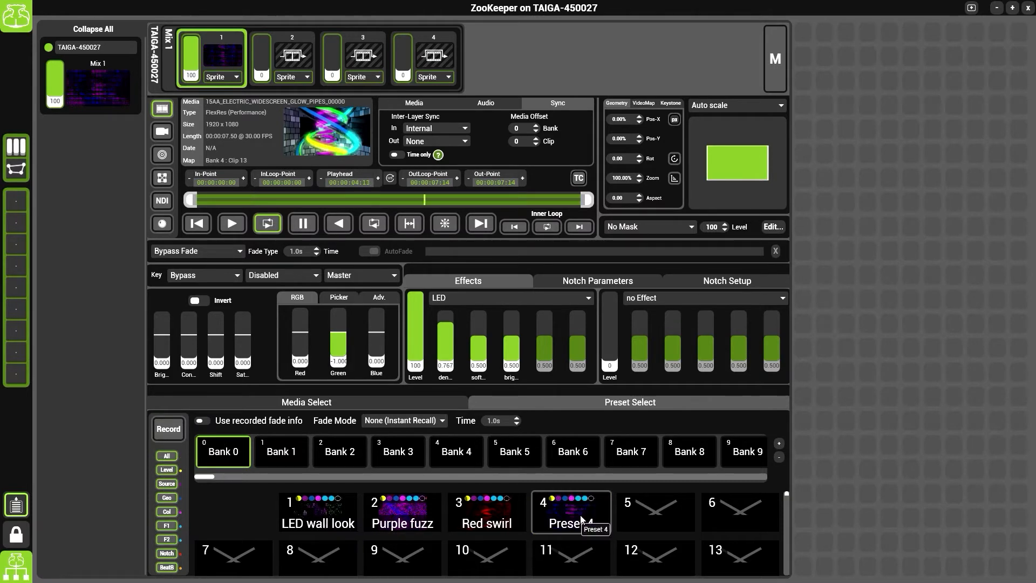
Give the slot-4 preset in Bank 0 the name 'LED Purple'.
{"action": "right_click", "coordinate": [570, 512]}
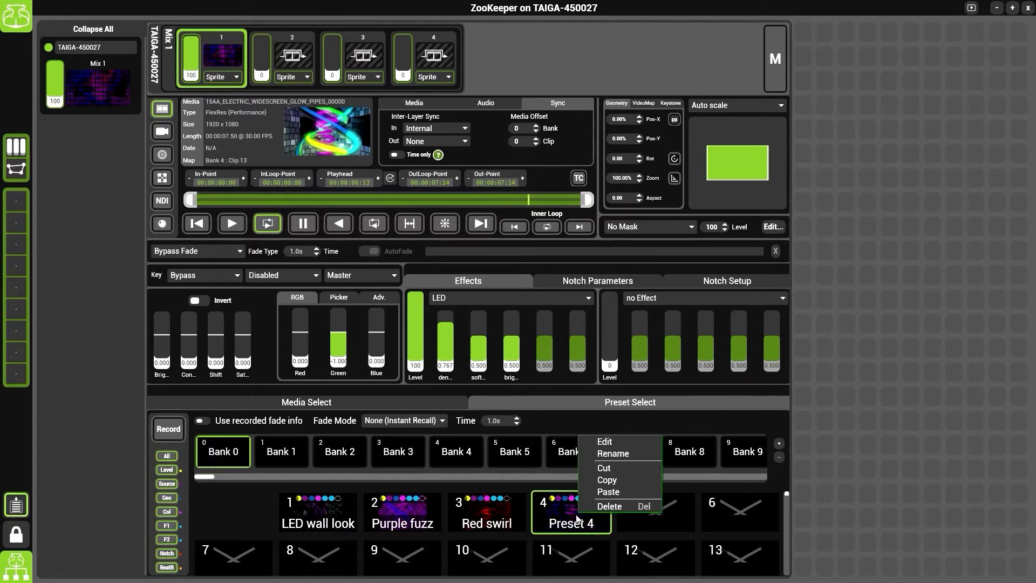
{"action": "left_click", "coordinate": [612, 453]}
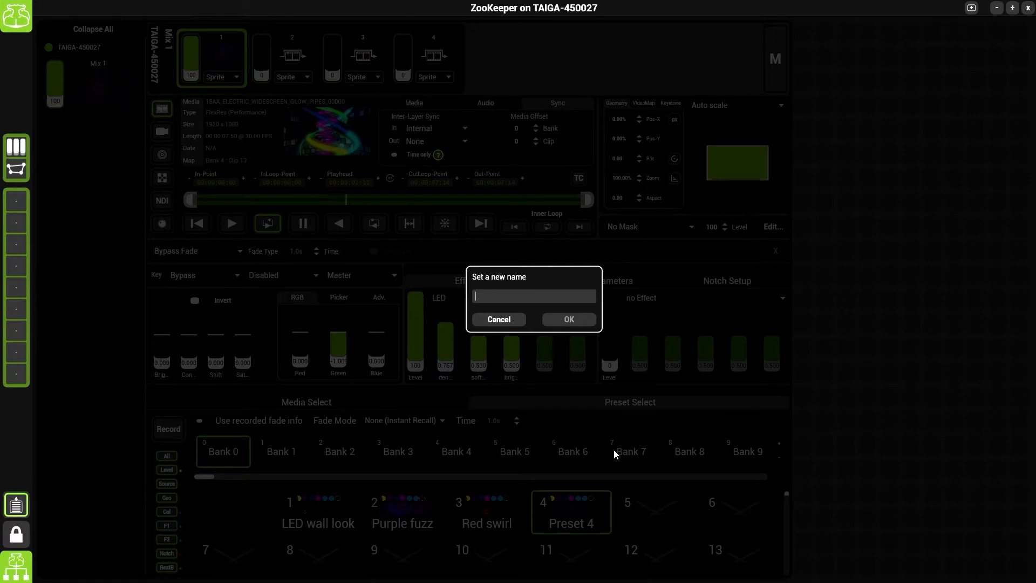
{"action": "type", "text": "LED"}
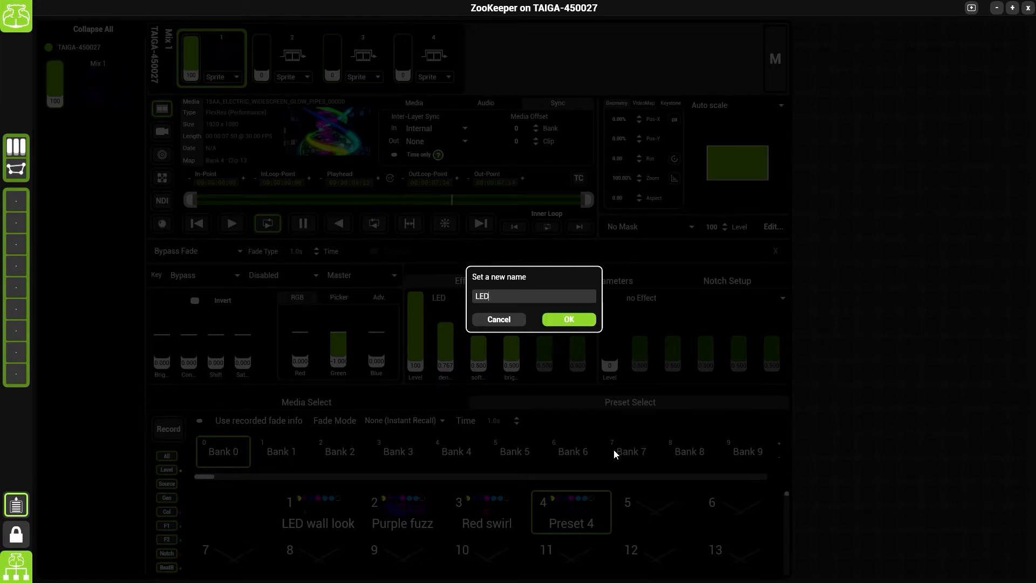
{"action": "type", "text": "Pur"}
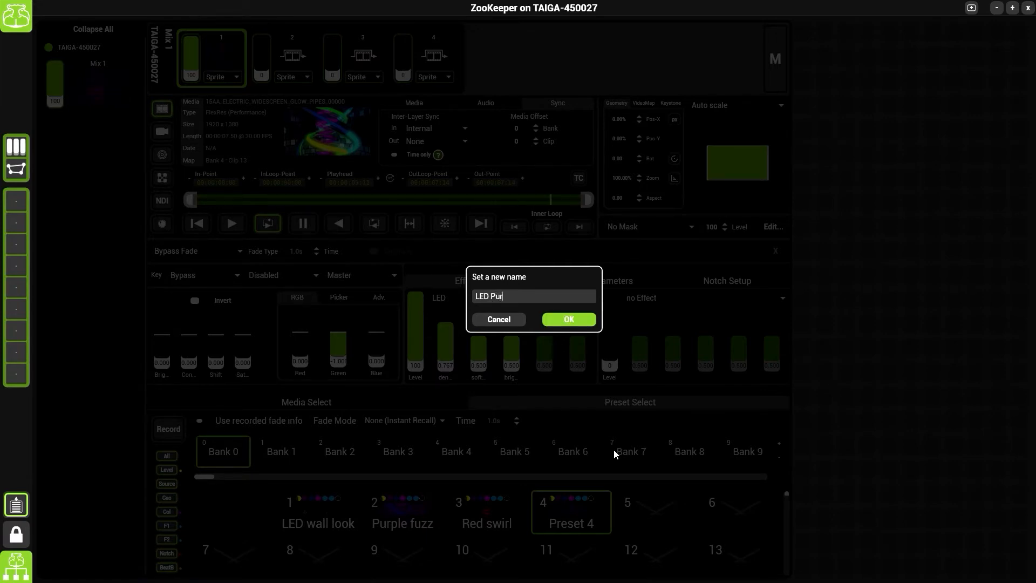
{"action": "left_click", "coordinate": [568, 319]}
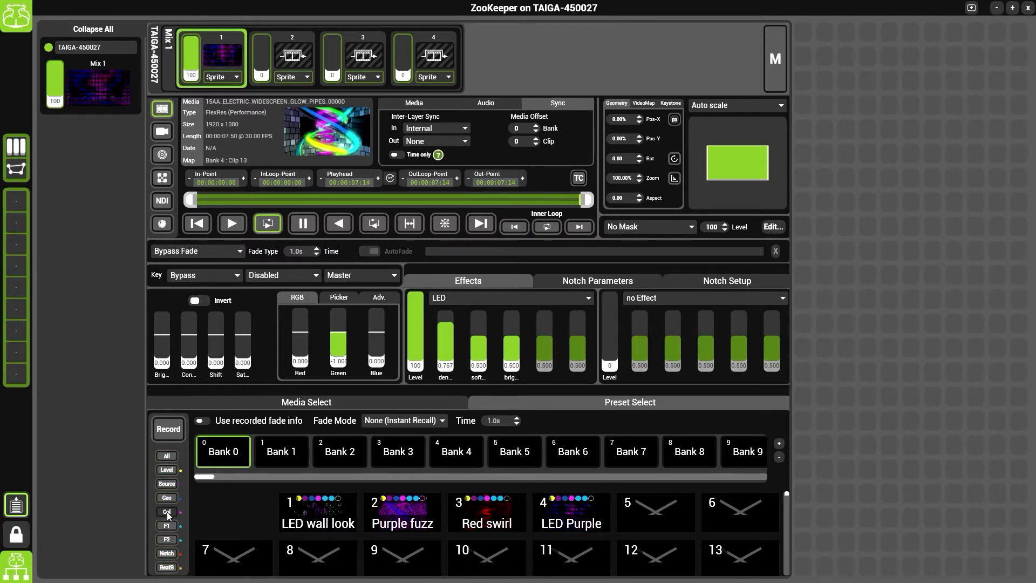
Enable only the Col record filter so the preset stores colour settings.
{"action": "left_click", "coordinate": [166, 511]}
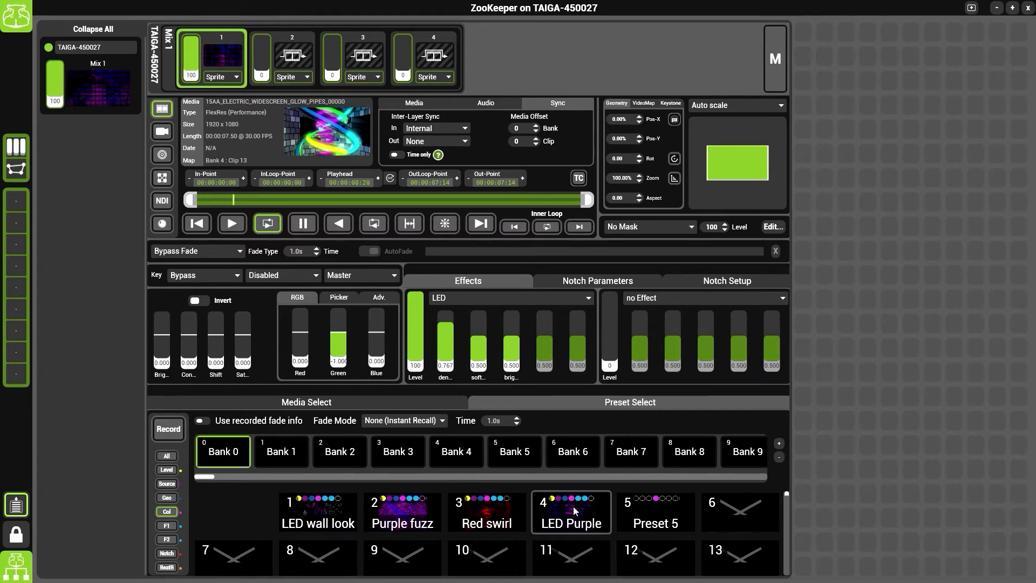
Give the slot-5 preset in Bank 0 the name 'Purple'.
{"action": "right_click", "coordinate": [655, 512]}
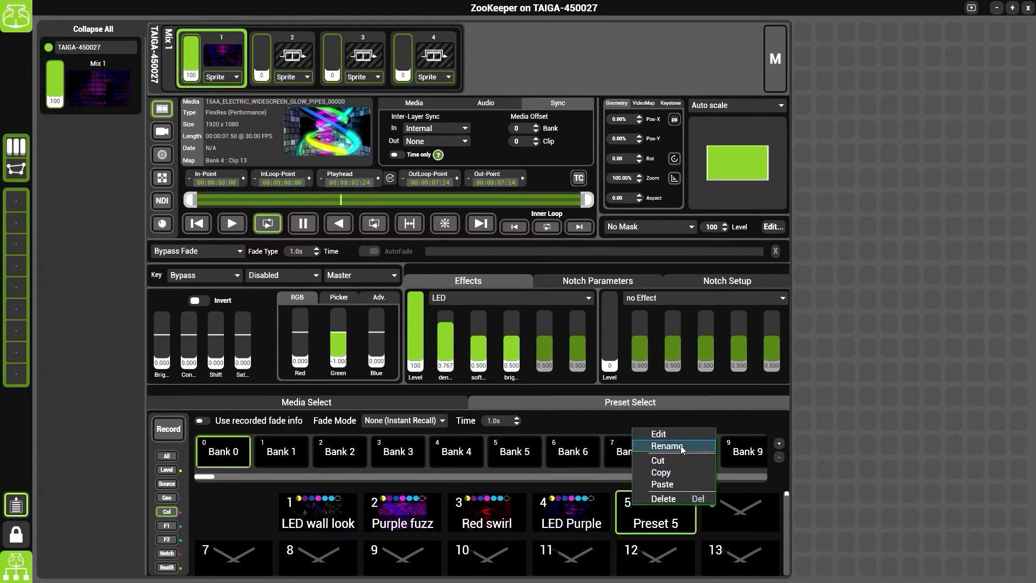
{"action": "left_click", "coordinate": [668, 445]}
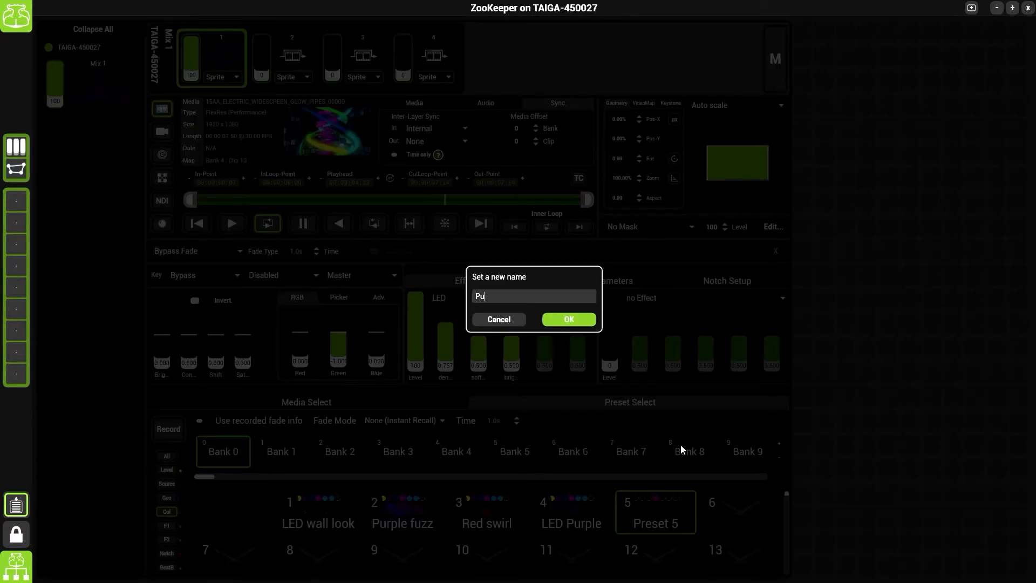
{"action": "left_click", "coordinate": [567, 319]}
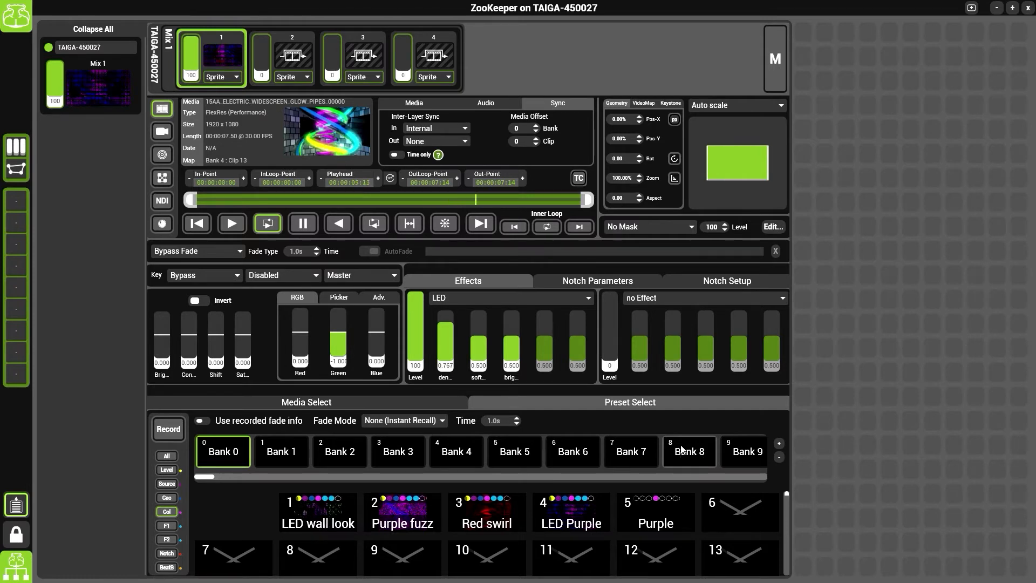
{"action": "left_click", "coordinate": [487, 512]}
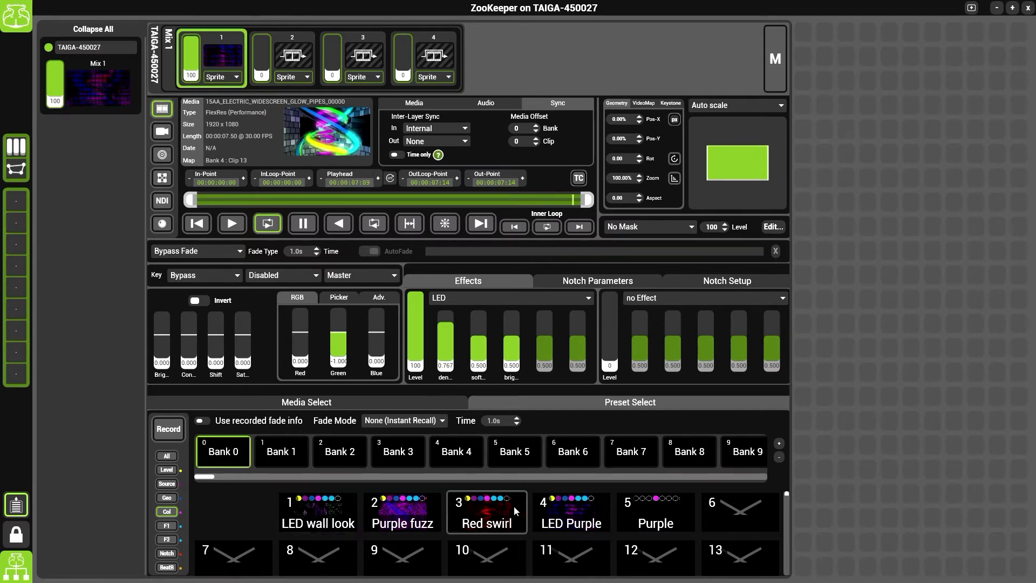
Rename Bank 1 to 'Col'.
{"action": "right_click", "coordinate": [280, 451]}
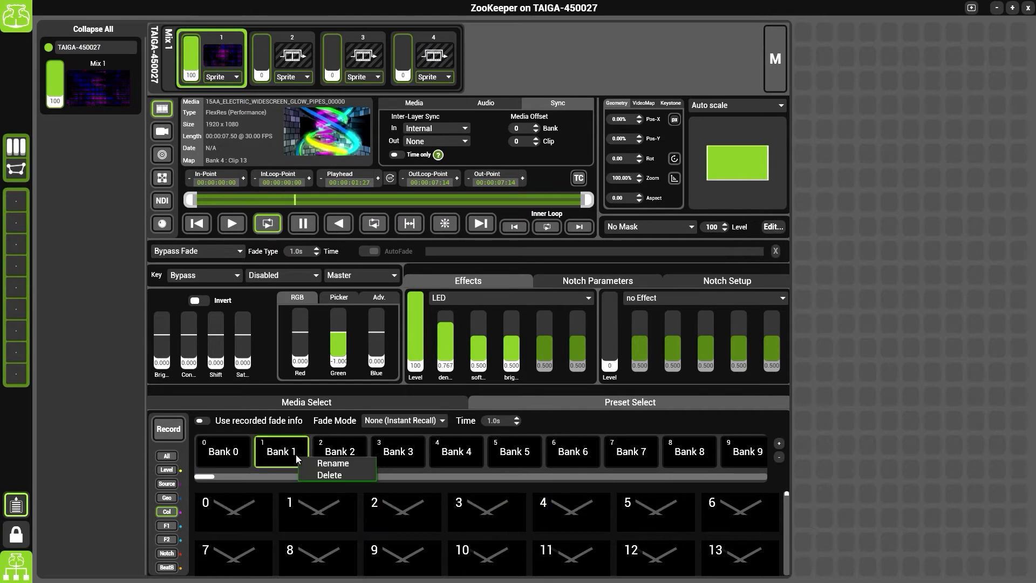
{"action": "left_click", "coordinate": [333, 463]}
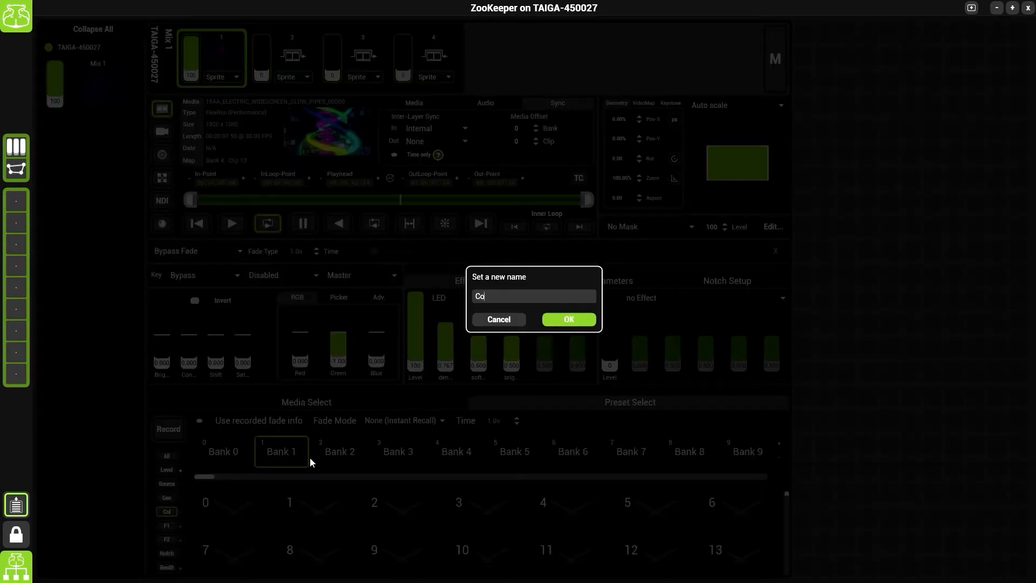
{"action": "left_click", "coordinate": [568, 319]}
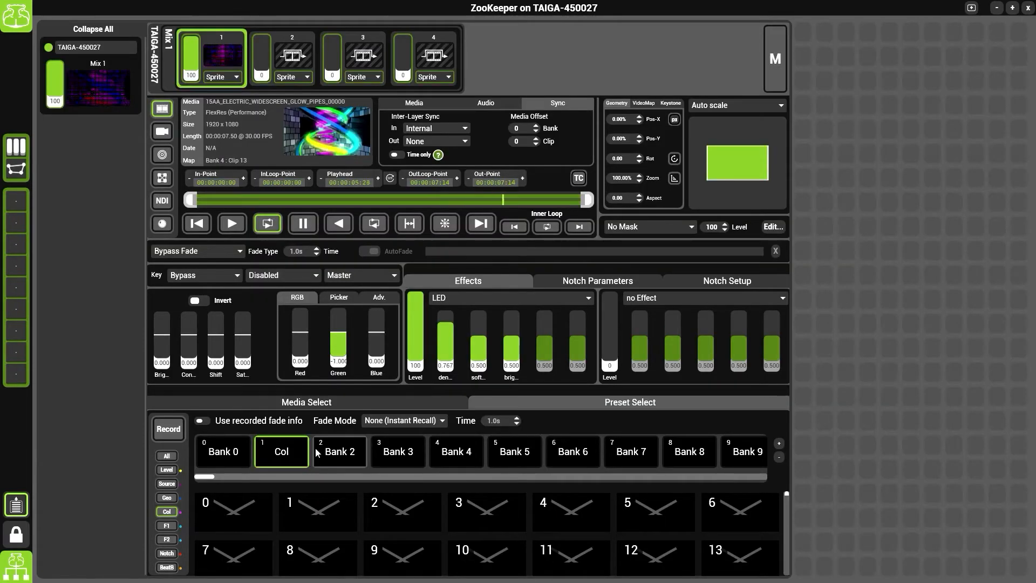
Rename Bank 2 to 'FX preset', then check the Col bank and return to Bank 0.
{"action": "right_click", "coordinate": [339, 451]}
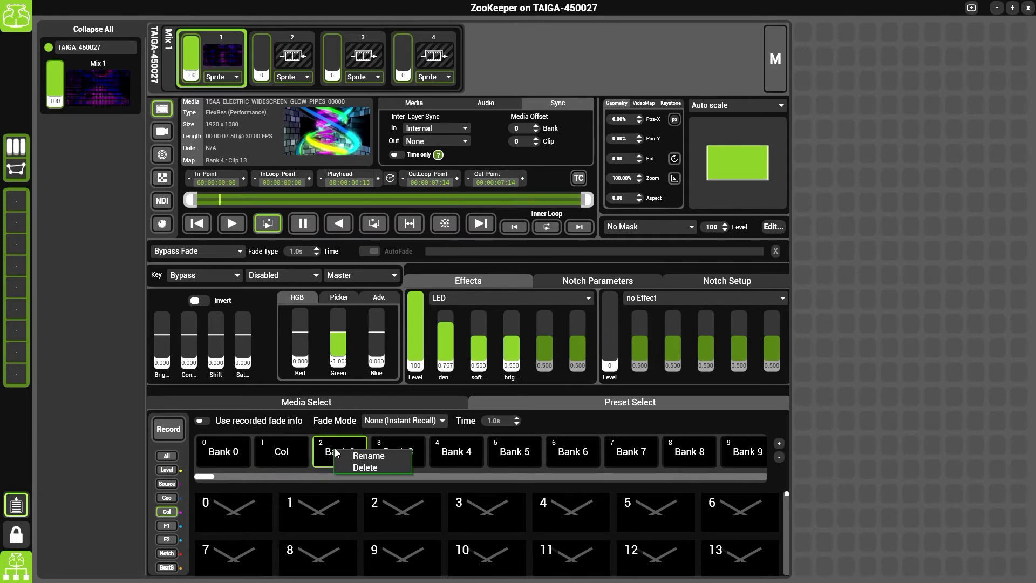
{"action": "left_click", "coordinate": [368, 456]}
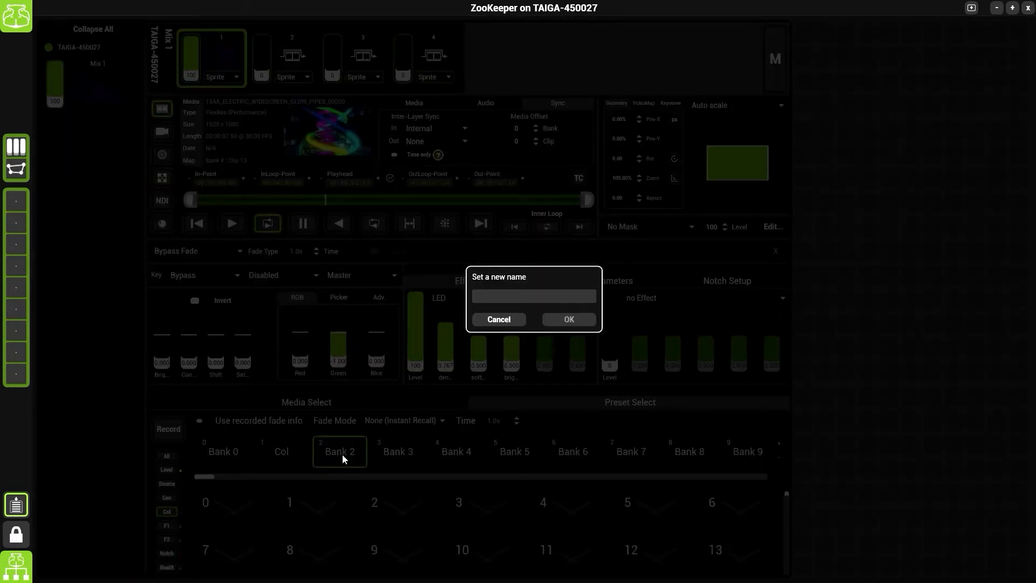
{"action": "type", "text": "FX pre"}
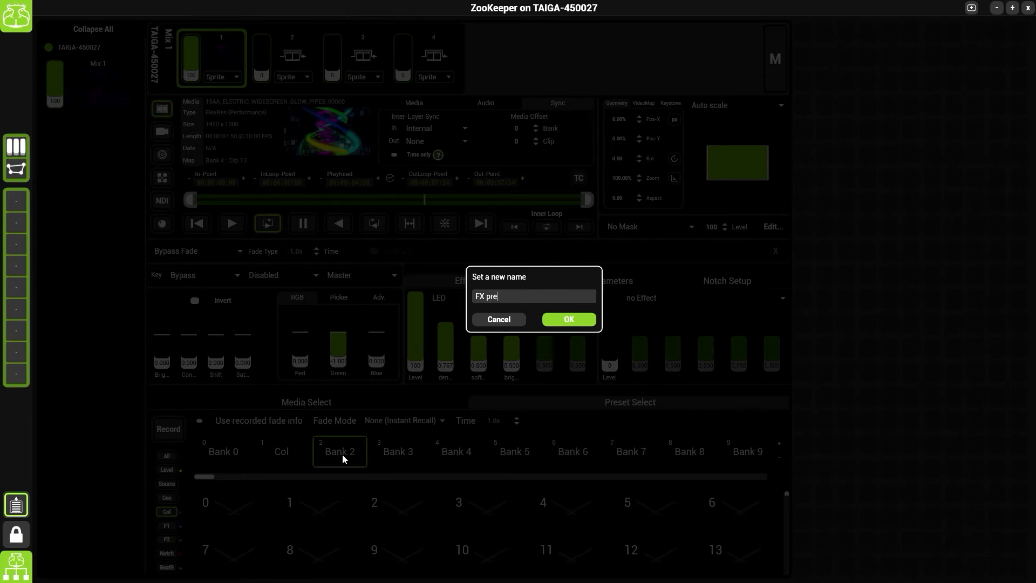
{"action": "left_click", "coordinate": [568, 319]}
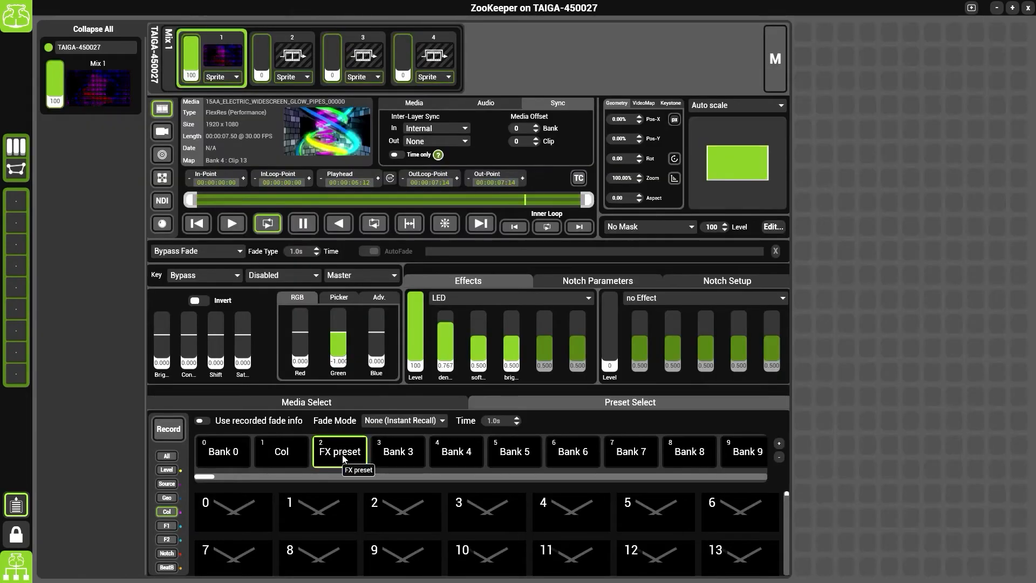
{"action": "left_click", "coordinate": [281, 451]}
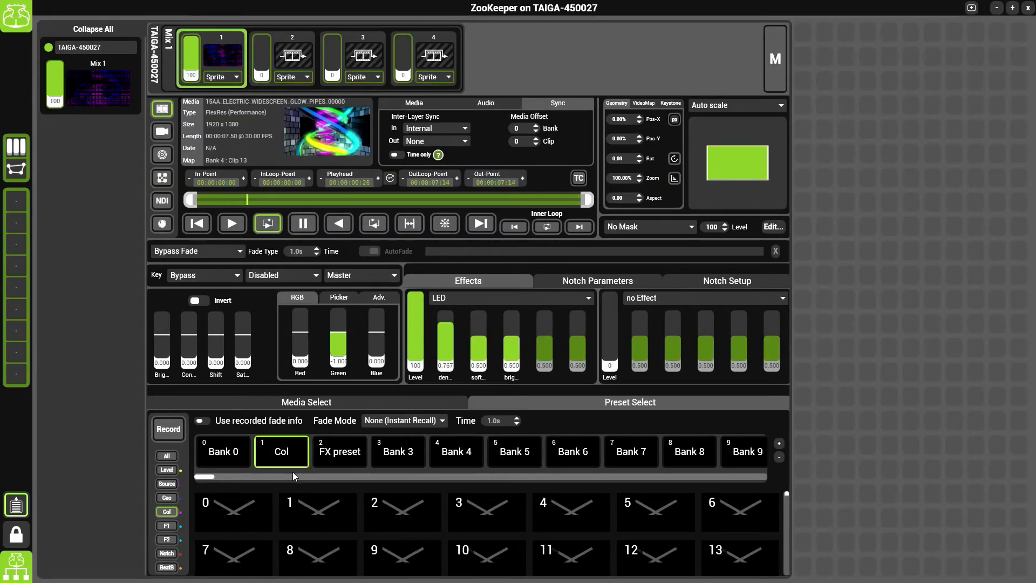
{"action": "left_click", "coordinate": [223, 451]}
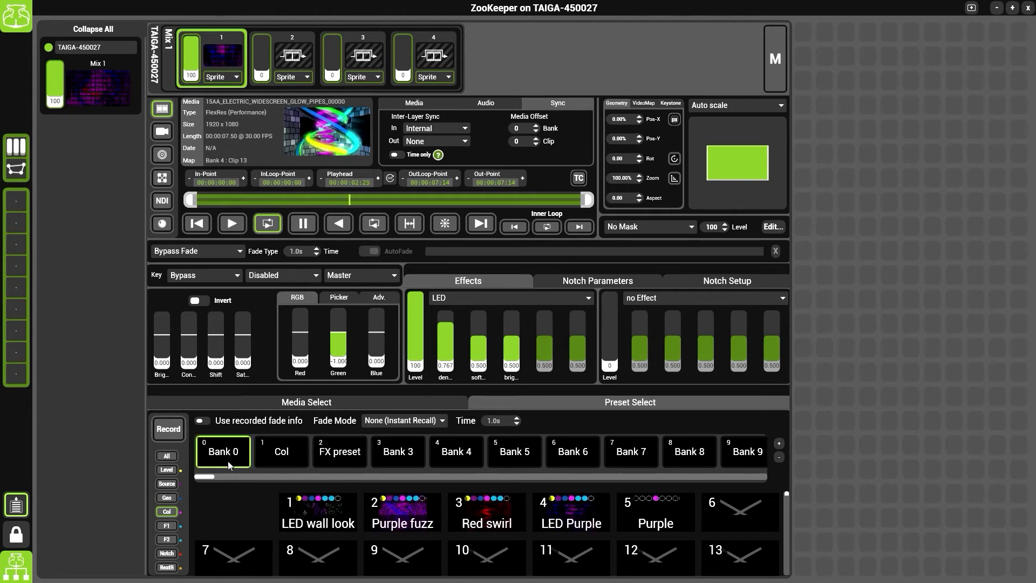
{"action": "mouse_move", "coordinate": [592, 522]}
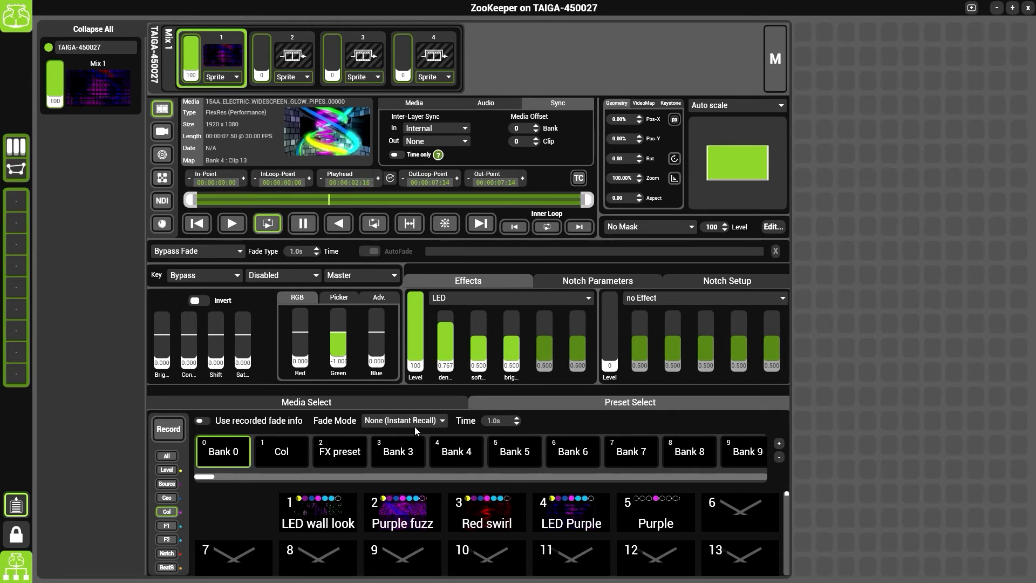
Set the preset Fade Mode to Crossfade.
{"action": "left_click", "coordinate": [403, 420]}
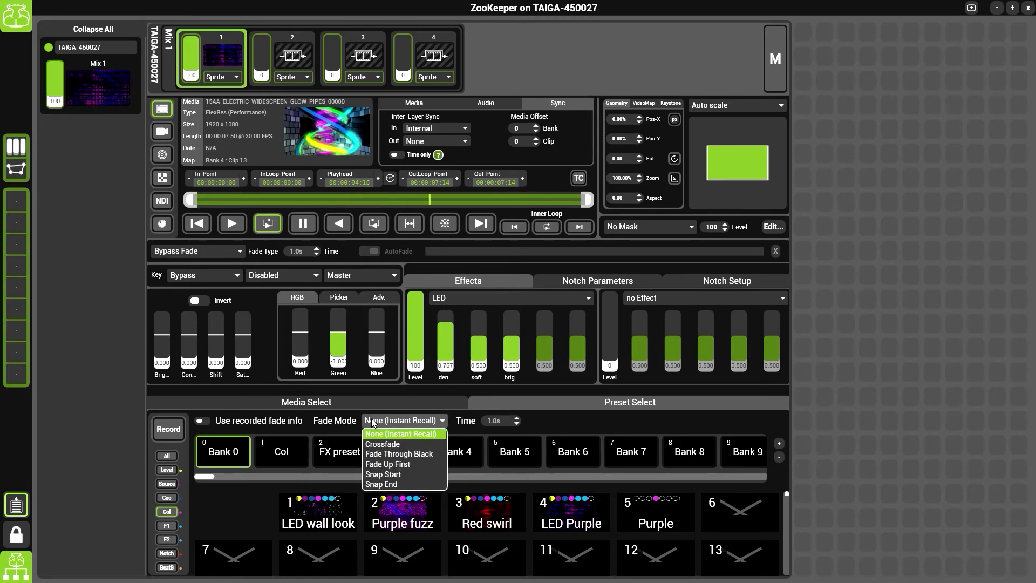
{"action": "left_click", "coordinate": [382, 443]}
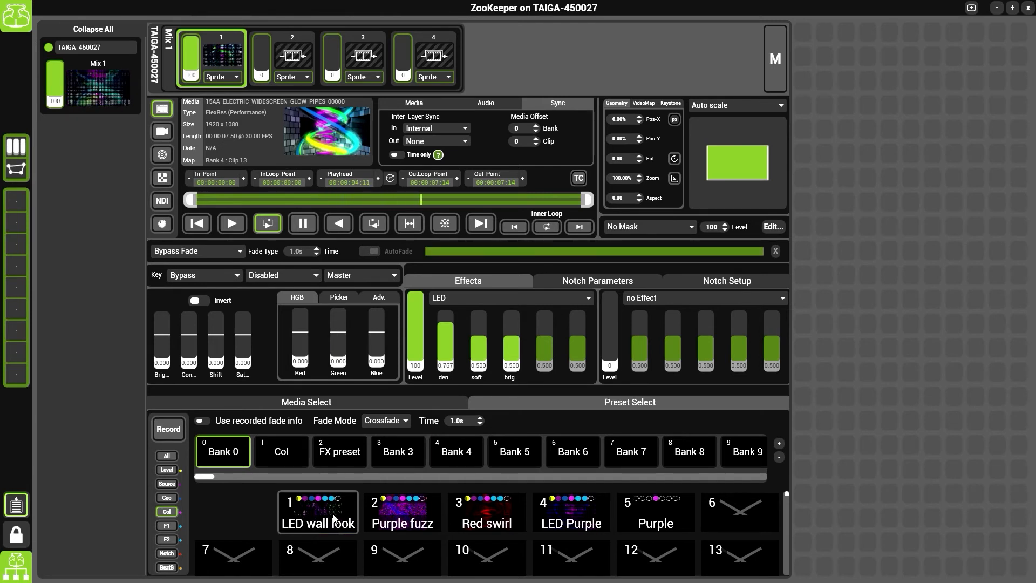
Recall the LED wall look preset with a crossfade.
{"action": "left_click", "coordinate": [486, 512]}
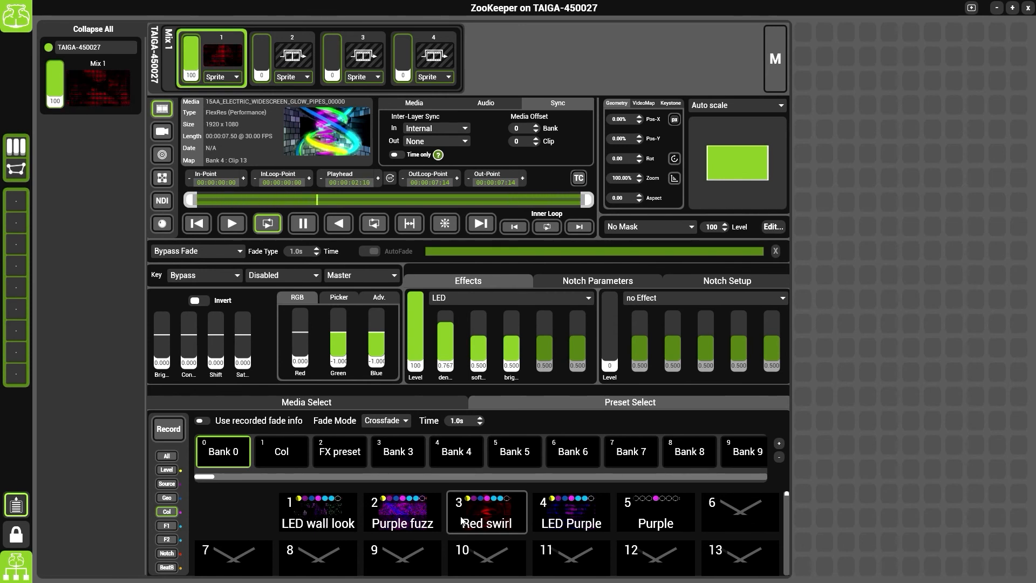
{"action": "mouse_move", "coordinate": [486, 512]}
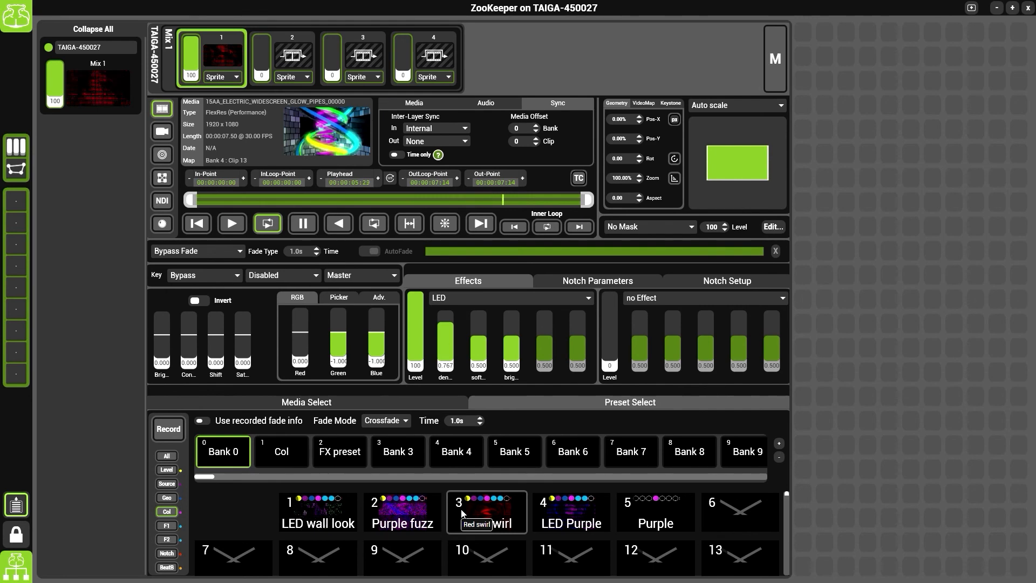